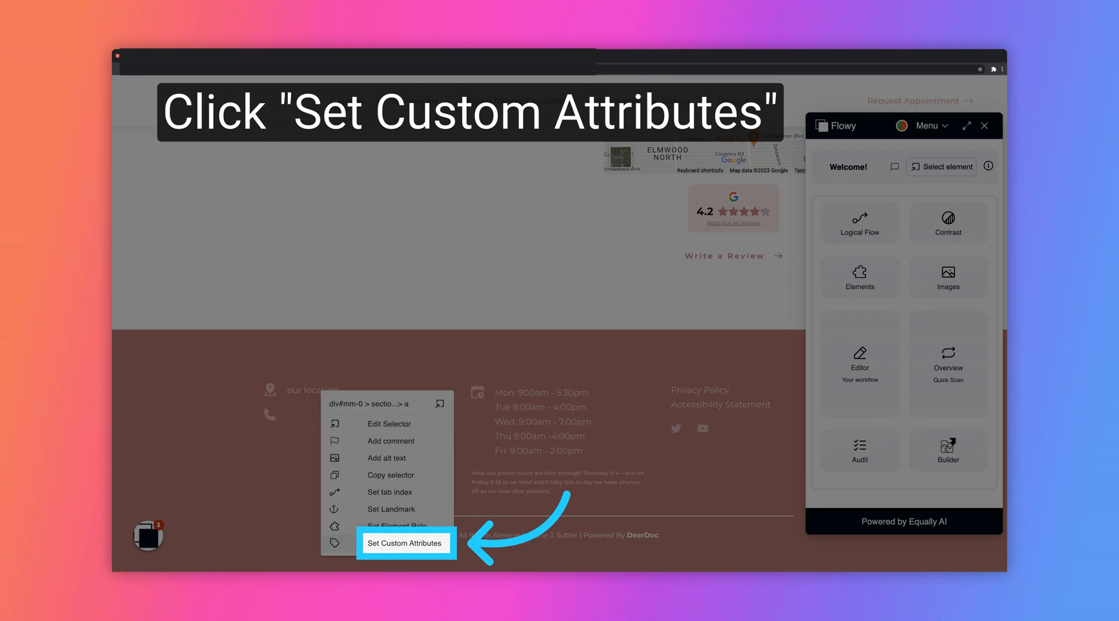
# Start a custom attribute on the footer location link and choose aria-label as the attribute
pyautogui.click(404, 542)
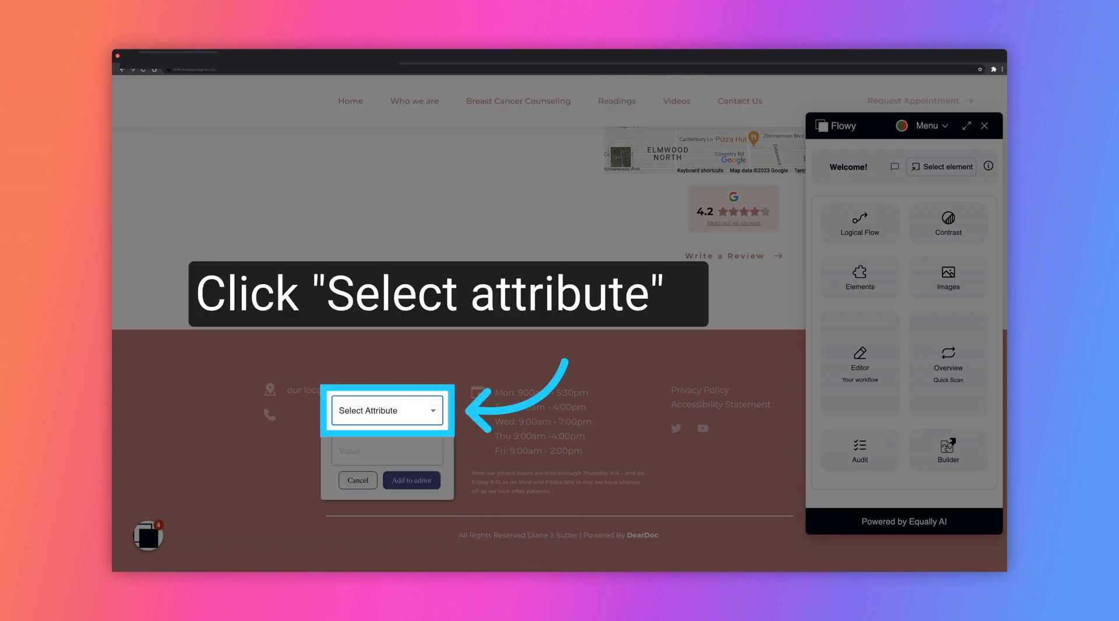
pyautogui.click(386, 411)
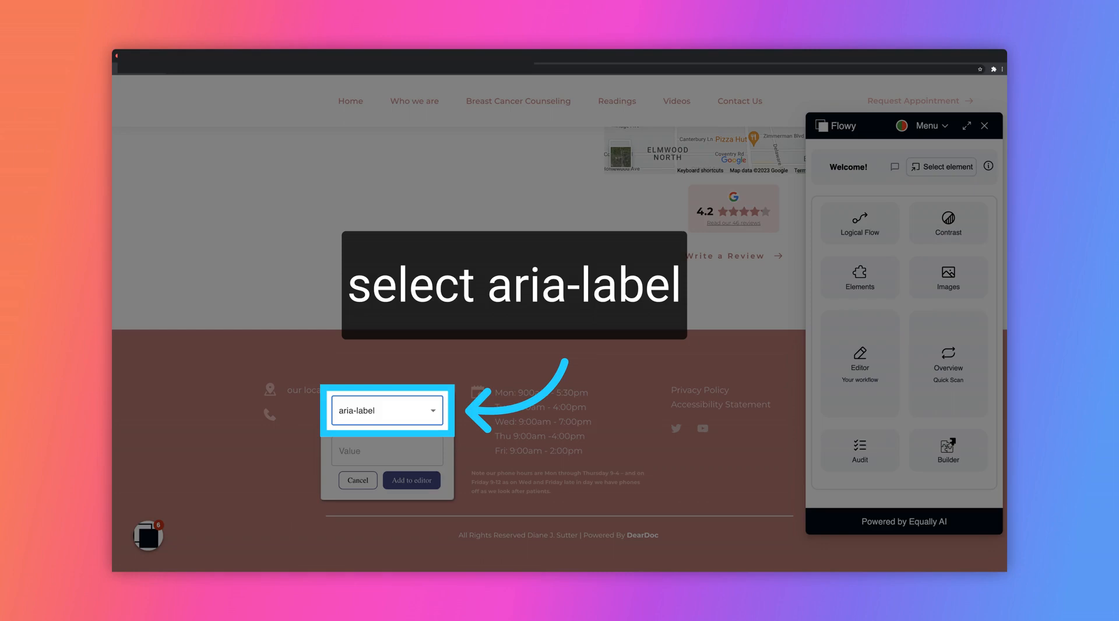
pyautogui.click(387, 451)
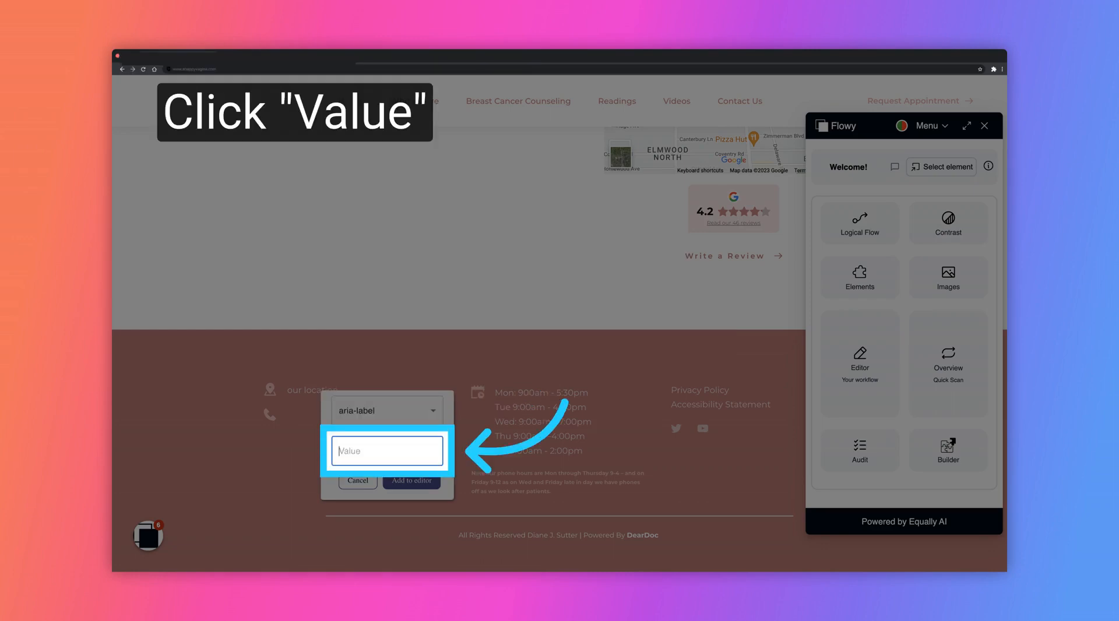
# Enter 'Our location - open in new tab' as the aria-label value and queue it in the editor
pyautogui.write('Our location-open in nnew tab')
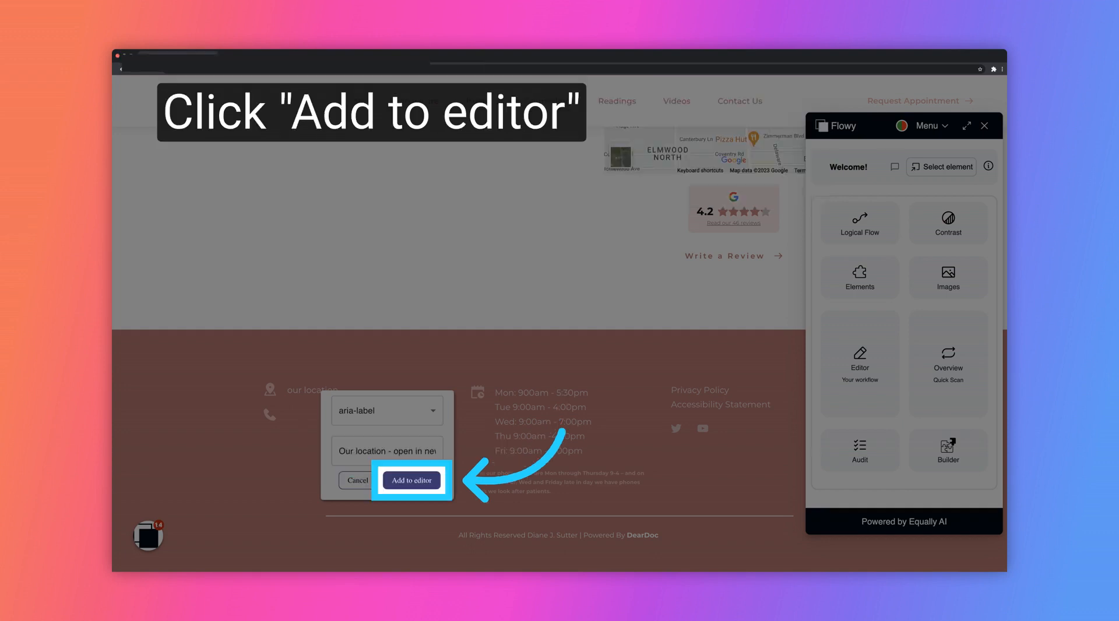
pyautogui.click(411, 481)
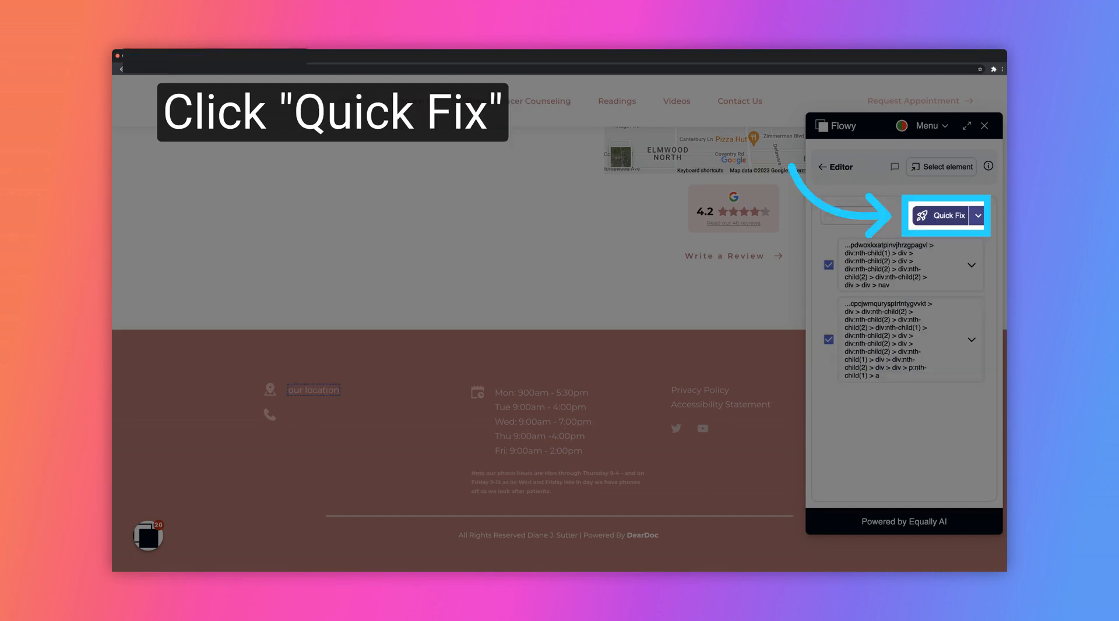